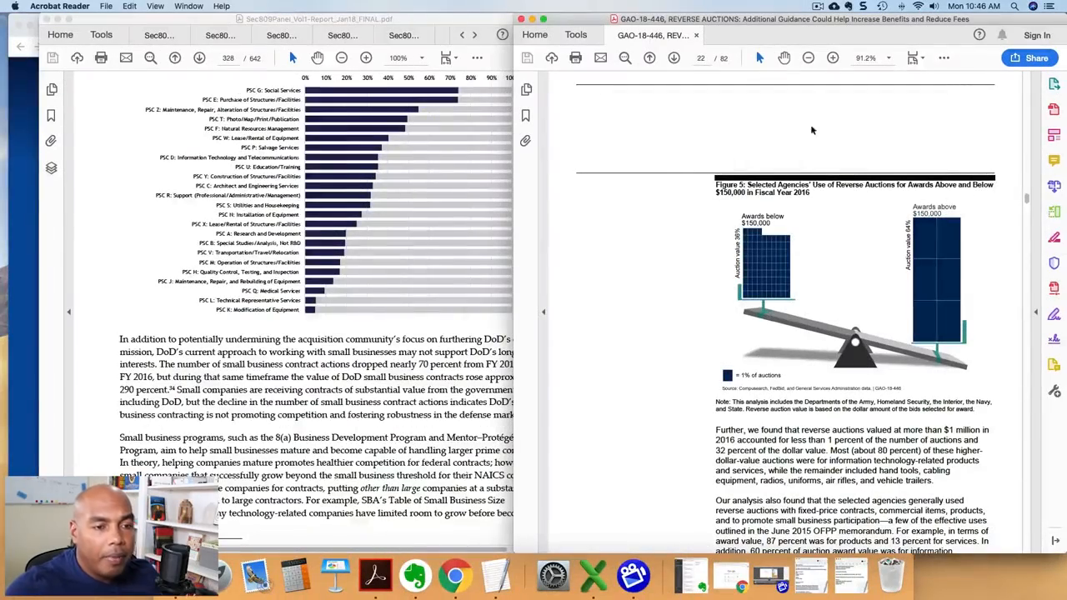
{"action": "mouse_move", "coordinate": [824, 137]}
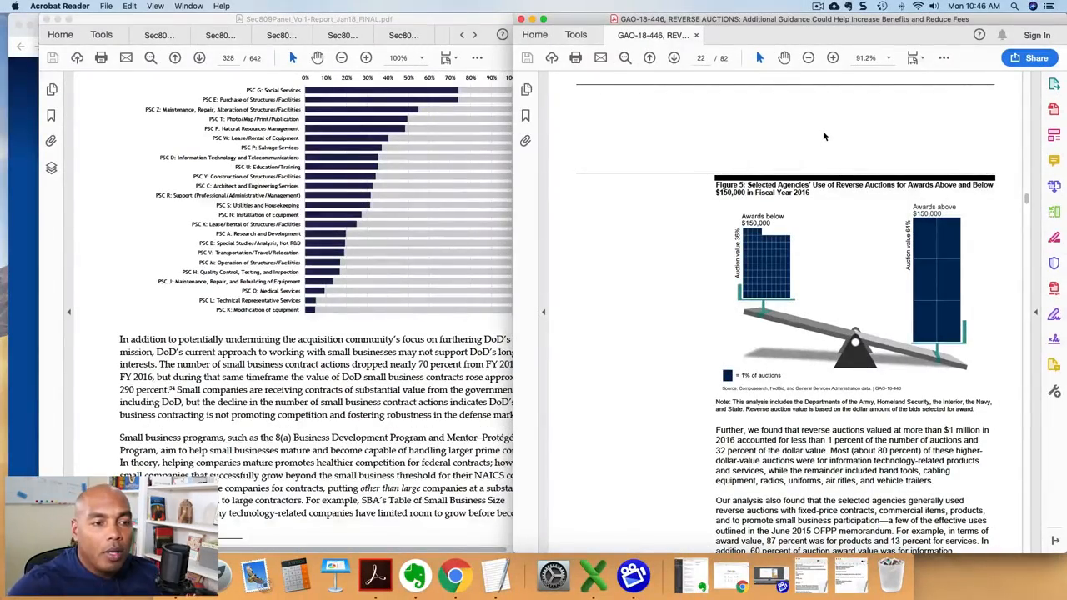
{"action": "mouse_move", "coordinate": [844, 139]}
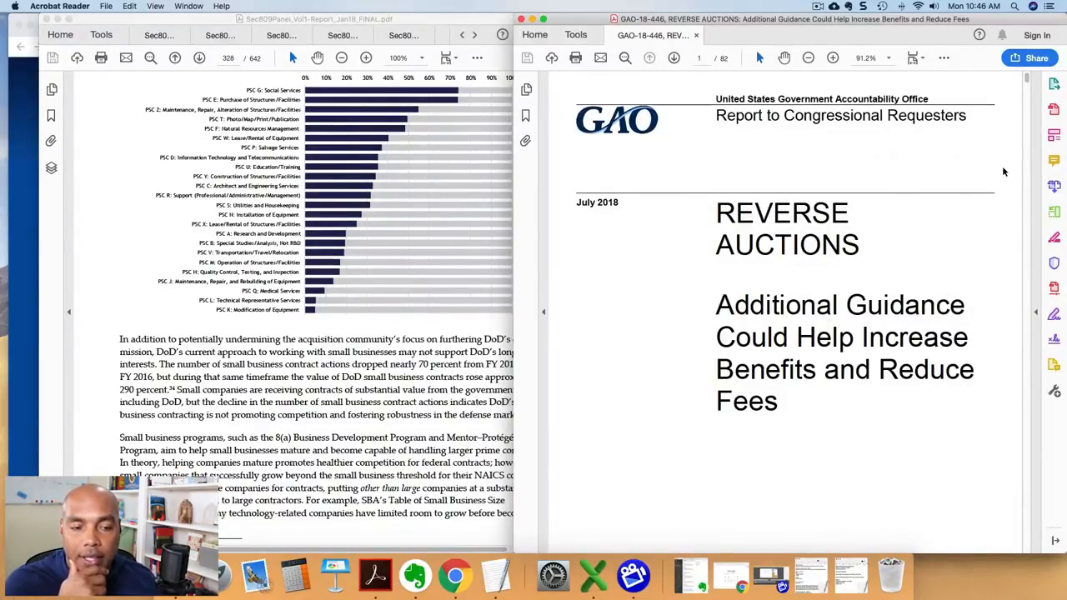
{"action": "mouse_move", "coordinate": [1006, 230]}
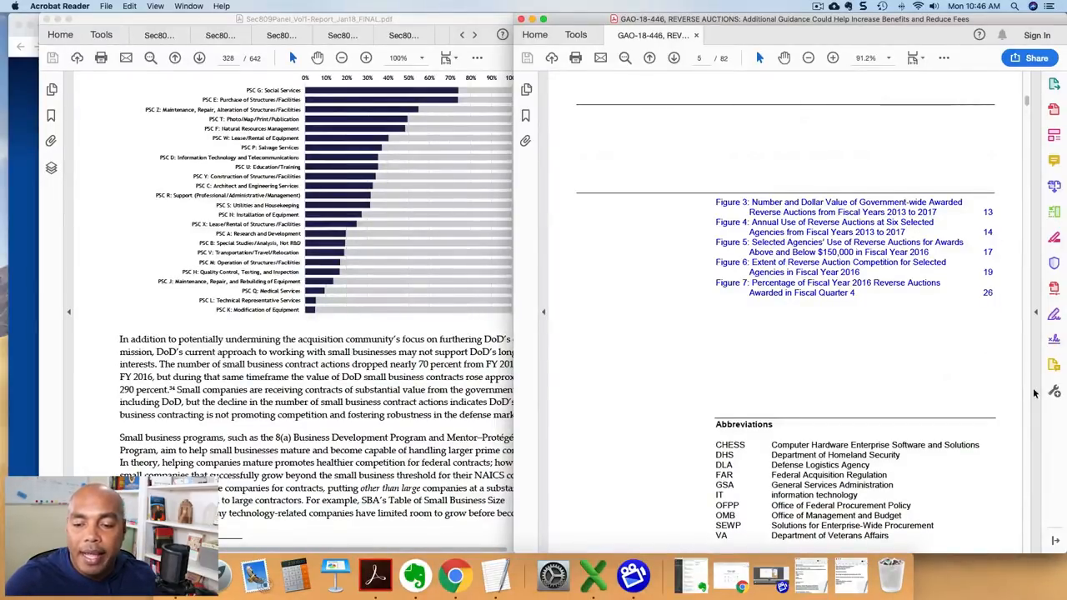
Scroll the GAO report down through the figures list to page 21's Figure 5 reference
{"action": "scroll", "scroll_direction": "down", "scroll_amount": 3}
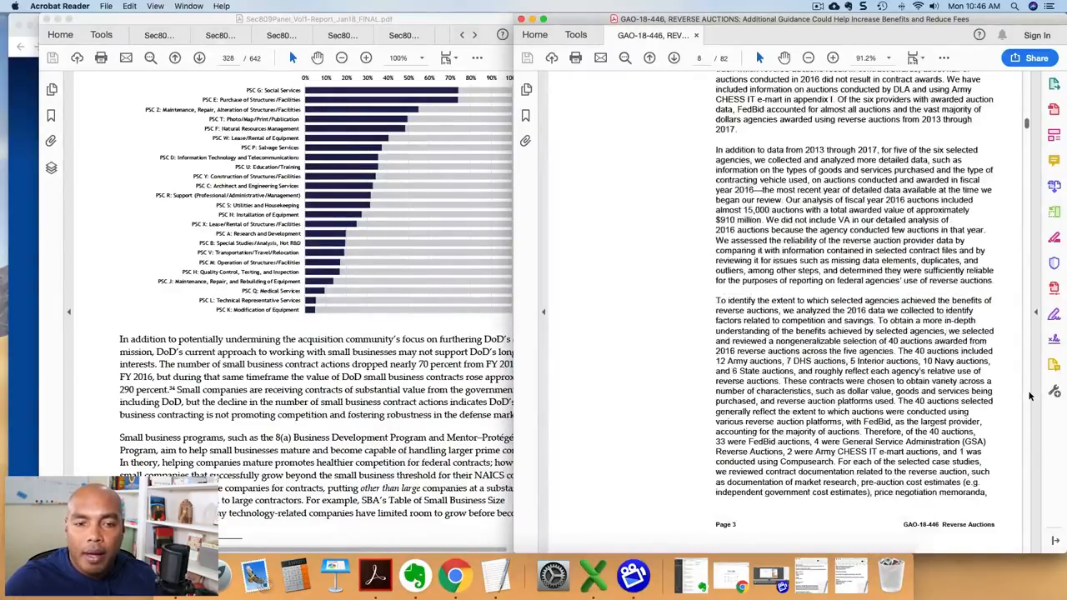
{"action": "scroll", "scroll_direction": "down", "scroll_amount": 3}
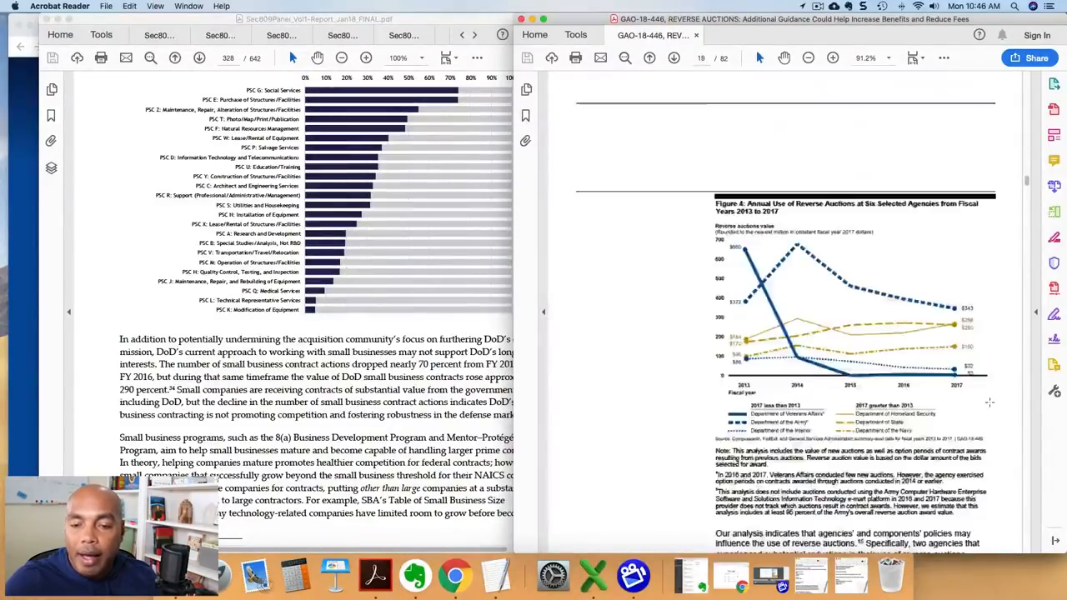
{"action": "scroll", "scroll_direction": "down", "scroll_amount": 3}
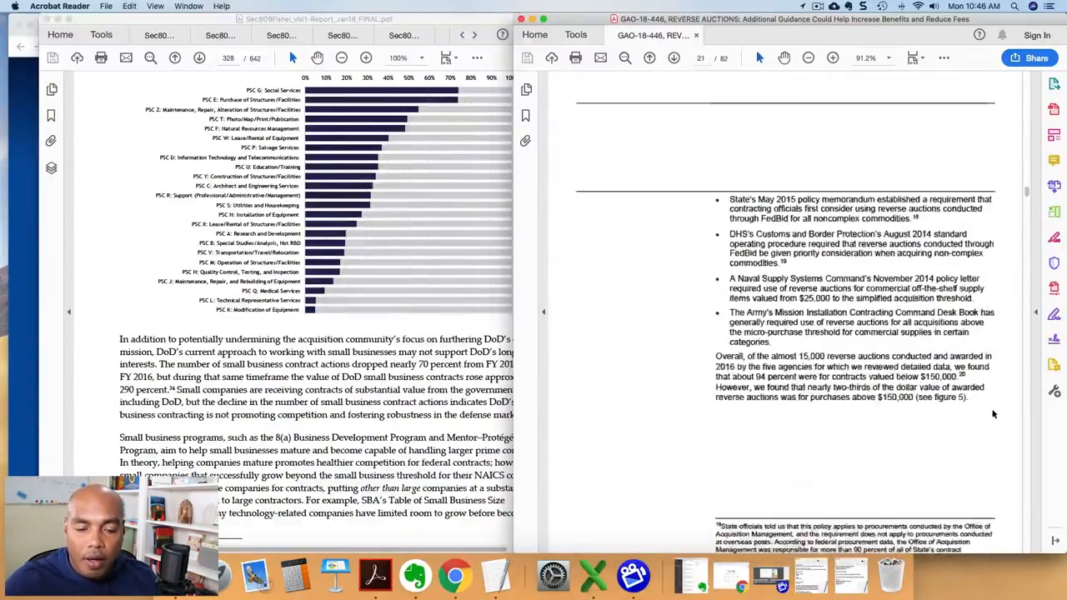
{"action": "scroll", "scroll_direction": "down", "scroll_amount": 3}
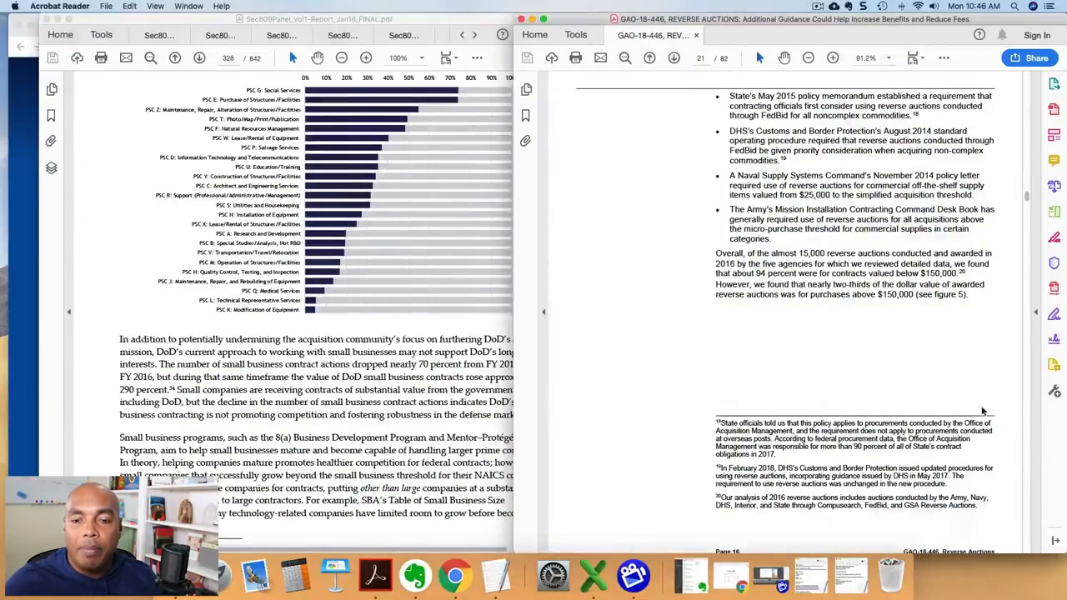
{"action": "mouse_move", "coordinate": [1004, 397]}
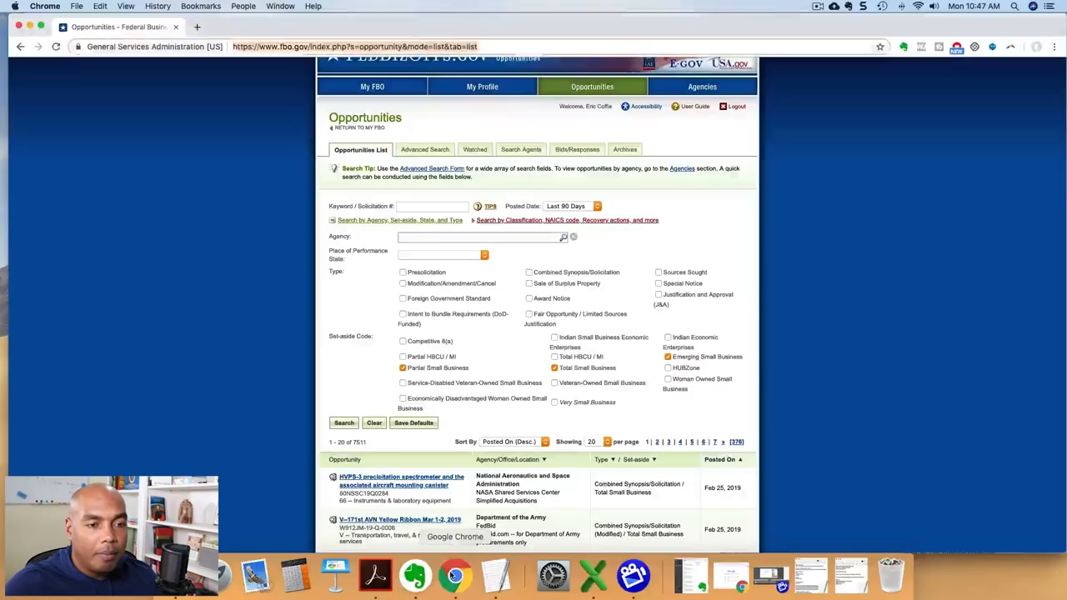
Search Google for '809 panel' and reach the Section 809 Panel site's About Us page
{"action": "type", "text": "809 panel"}
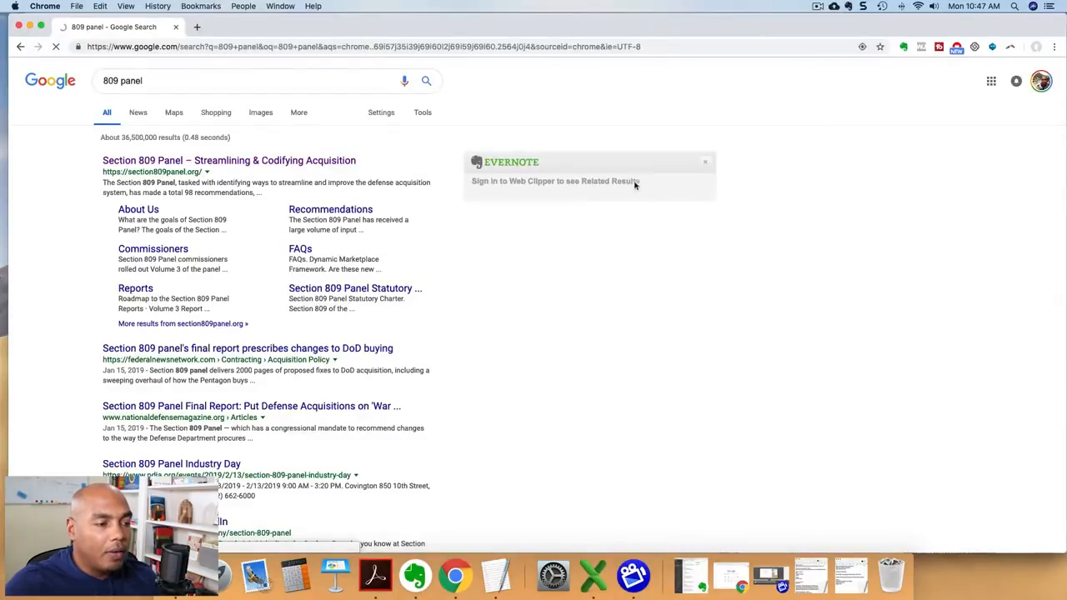
{"action": "left_click", "coordinate": [231, 160]}
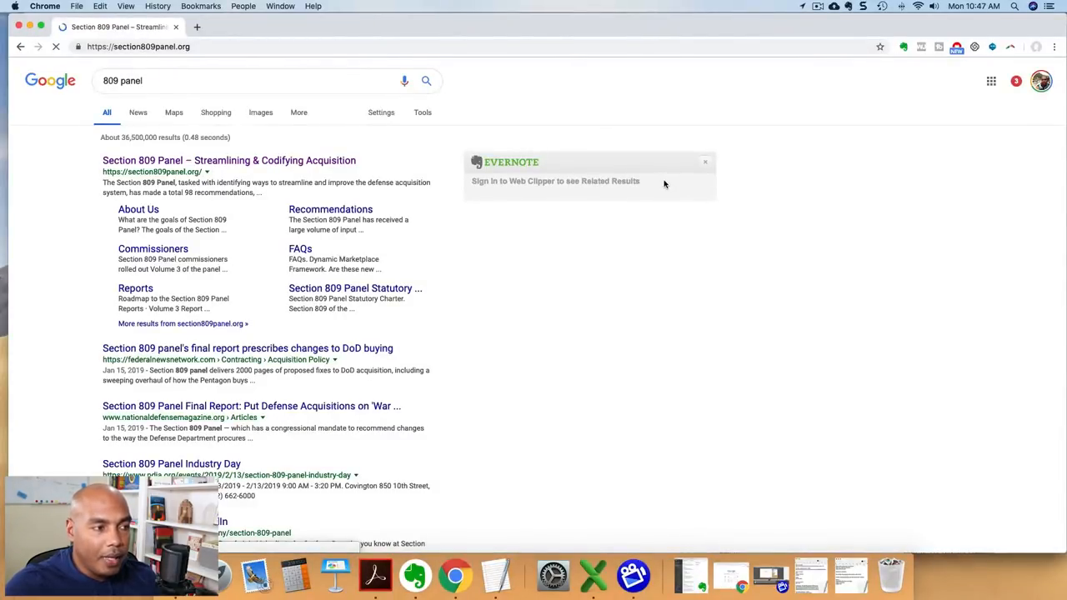
{"action": "left_click", "coordinate": [230, 160]}
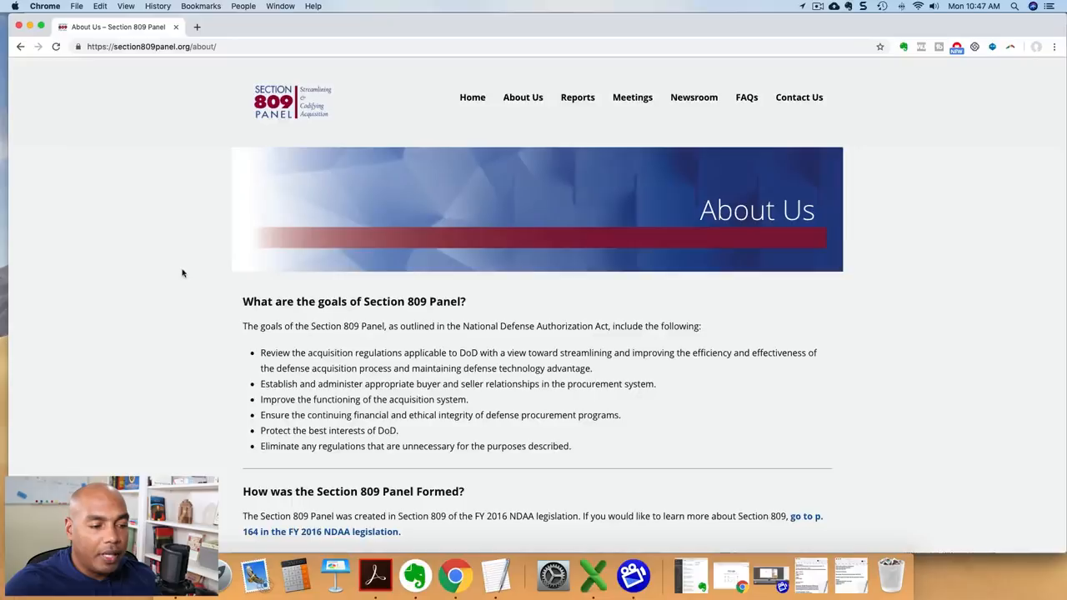
Scroll the About Us page through the panel's goals and formation sections
{"action": "scroll", "scroll_direction": "down", "scroll_amount": 3}
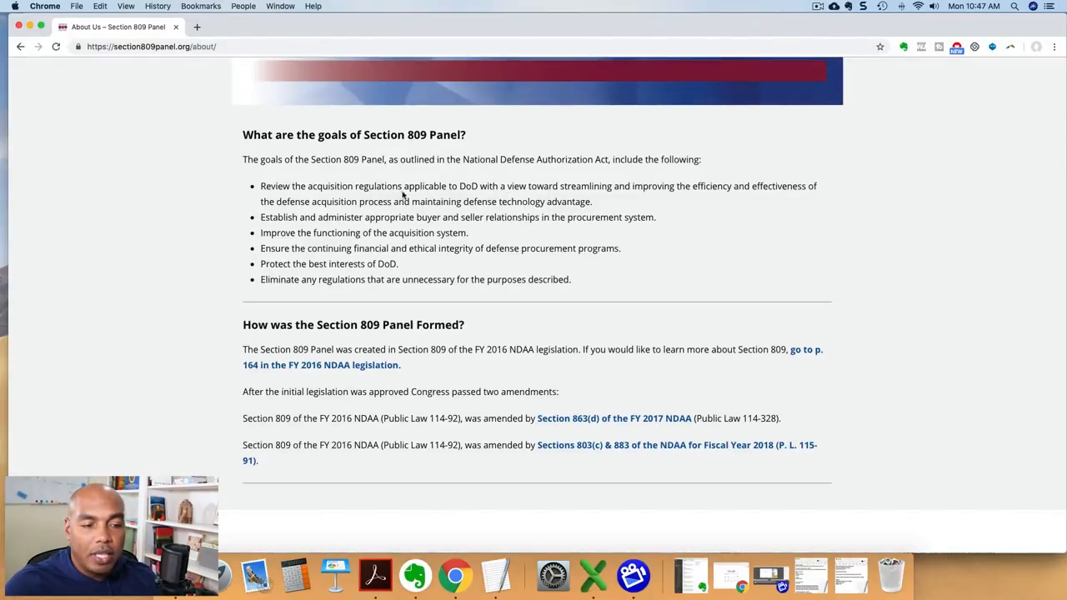
{"action": "mouse_move", "coordinate": [667, 196]}
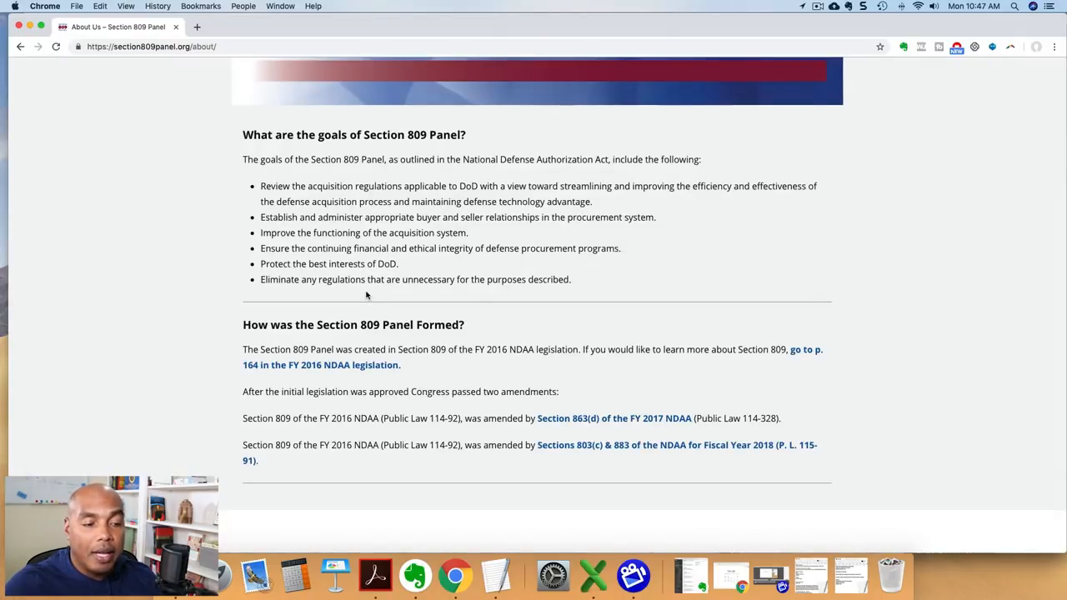
{"action": "scroll", "scroll_direction": "up", "scroll_amount": 3}
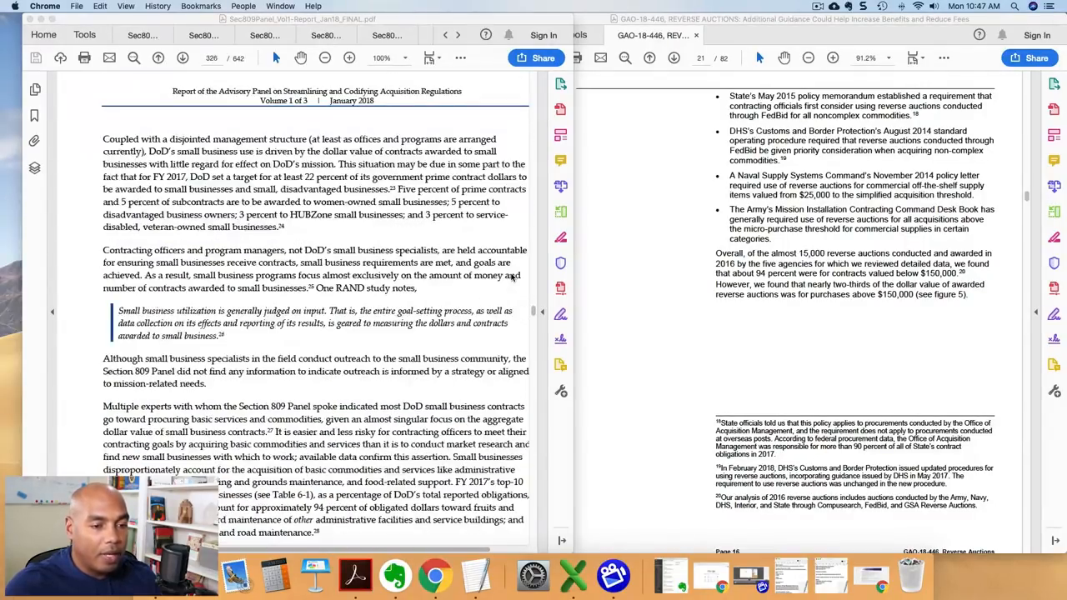
Page the Section 809 report to page 328 showing Figure 6-3 on small business dollars
{"action": "scroll", "scroll_direction": "up", "scroll_amount": 3}
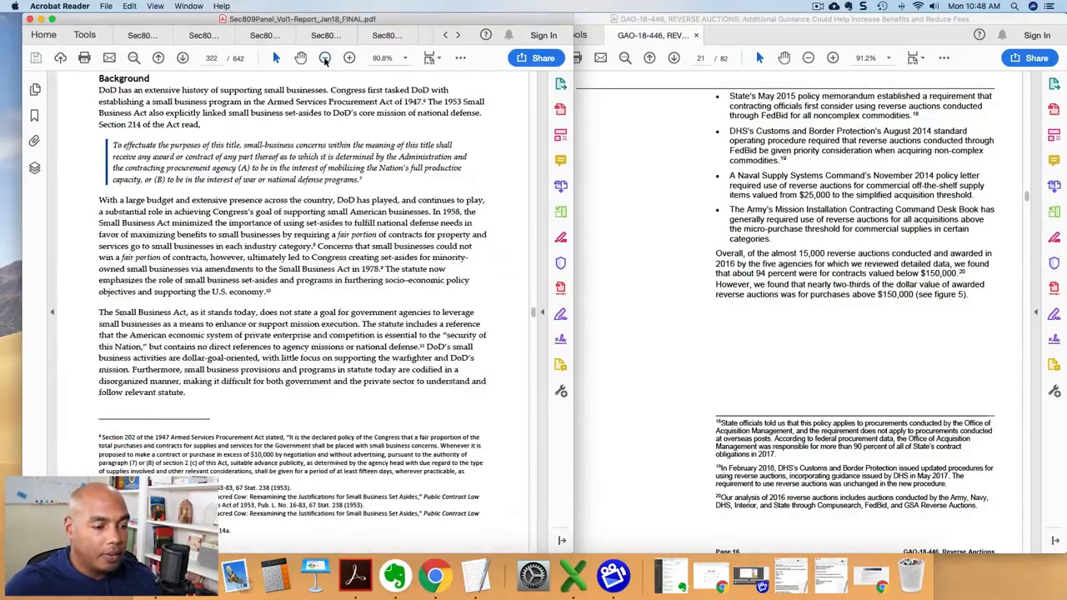
{"action": "left_click", "coordinate": [325, 57]}
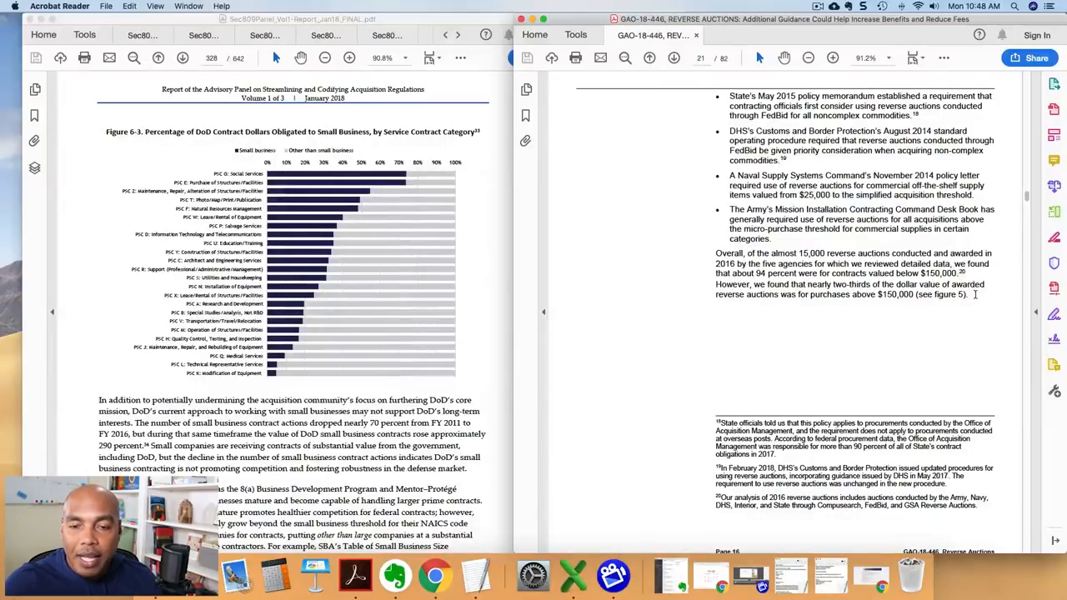
{"action": "scroll", "scroll_direction": "down", "scroll_amount": 3}
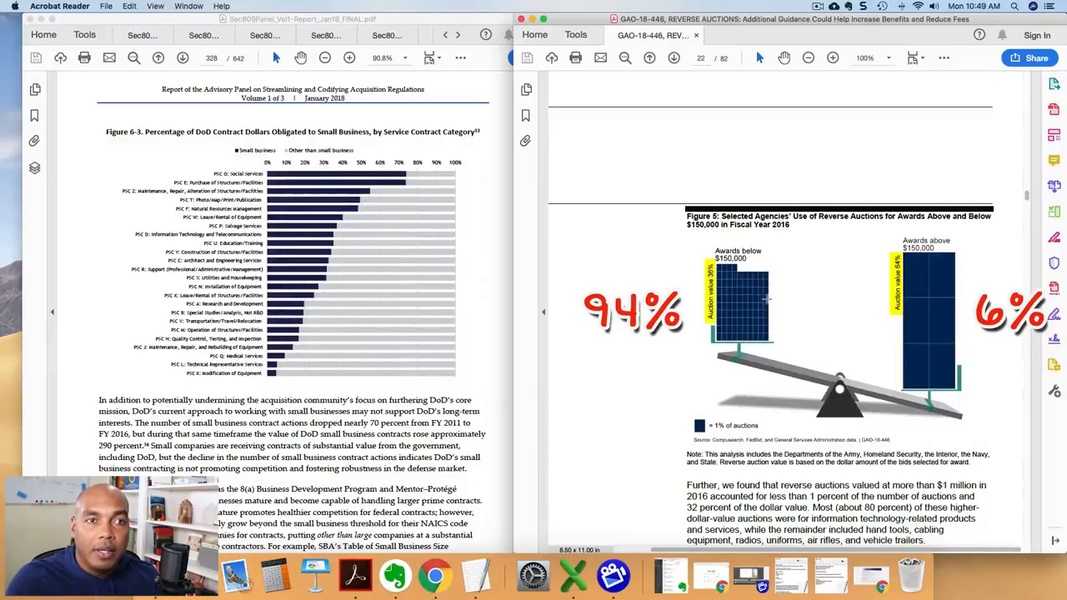
{"action": "mouse_move", "coordinate": [764, 297]}
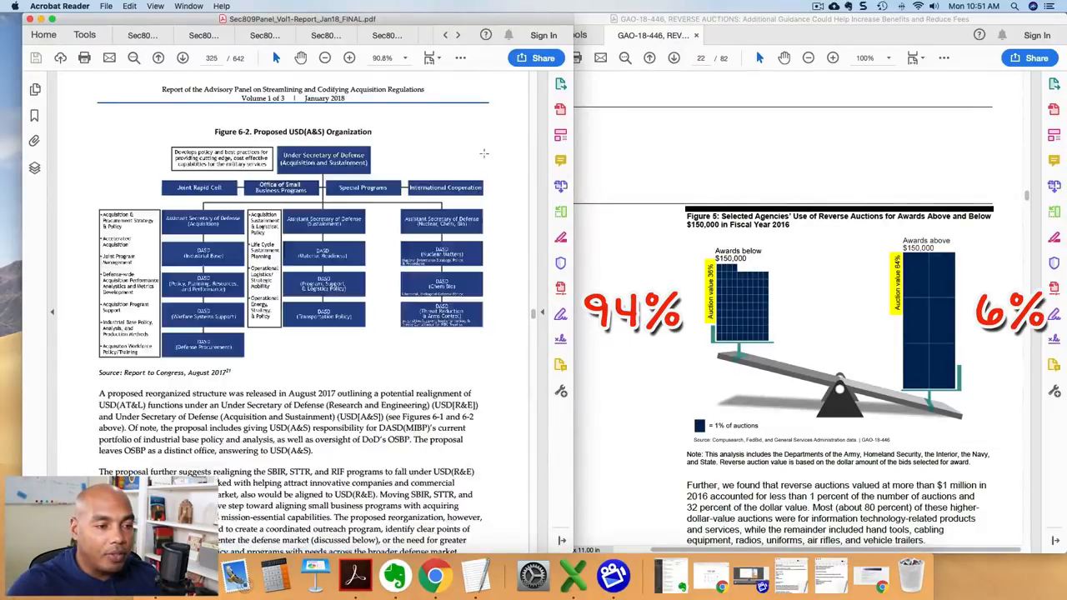
{"action": "scroll", "scroll_direction": "down", "scroll_amount": 3}
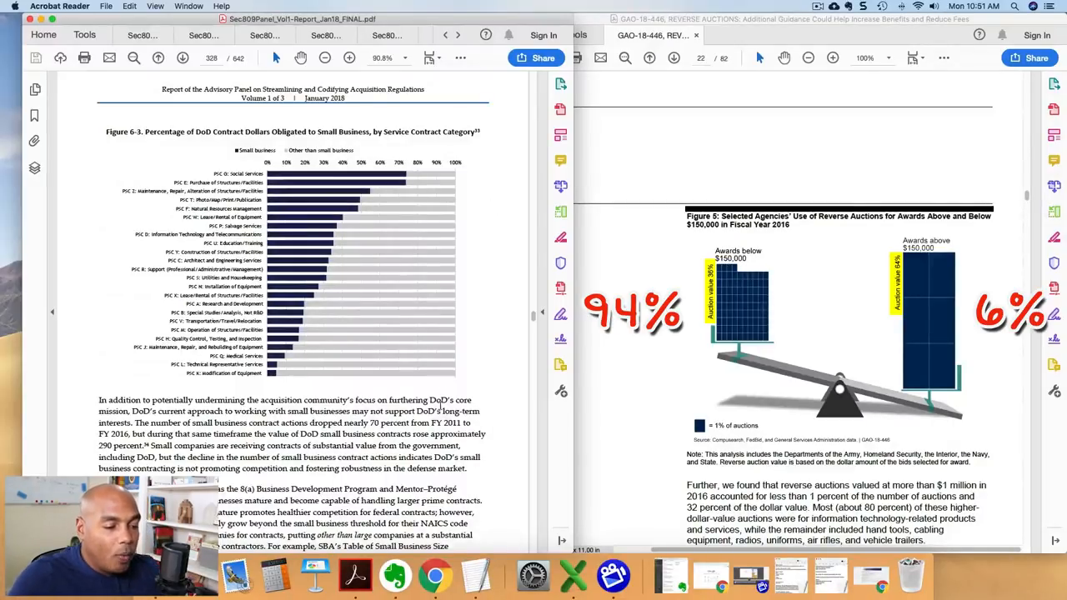
{"action": "left_click", "coordinate": [350, 56]}
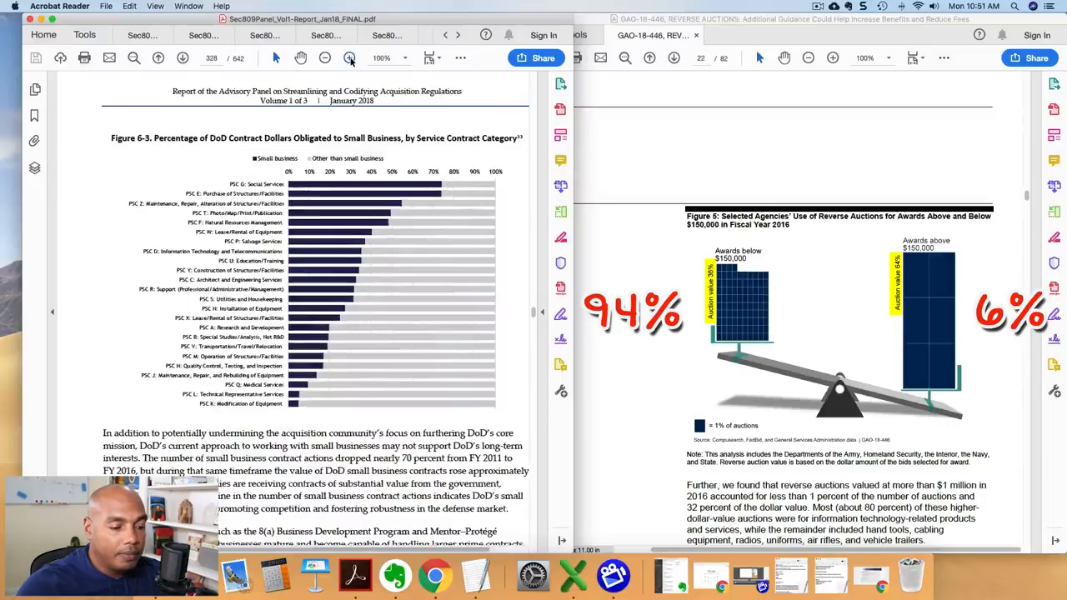
{"action": "scroll", "scroll_direction": "down", "scroll_amount": 3}
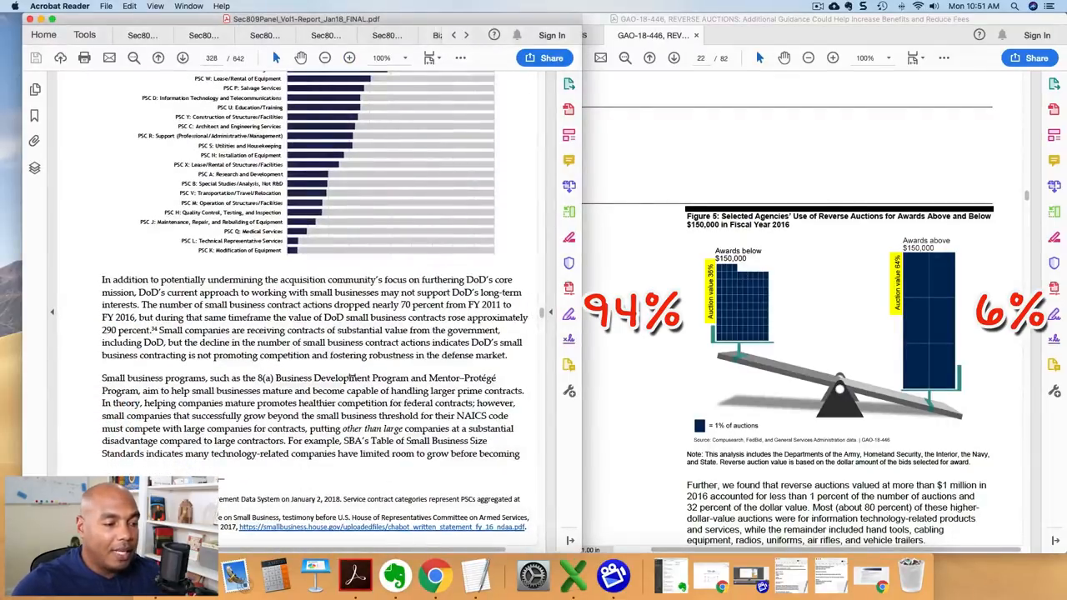